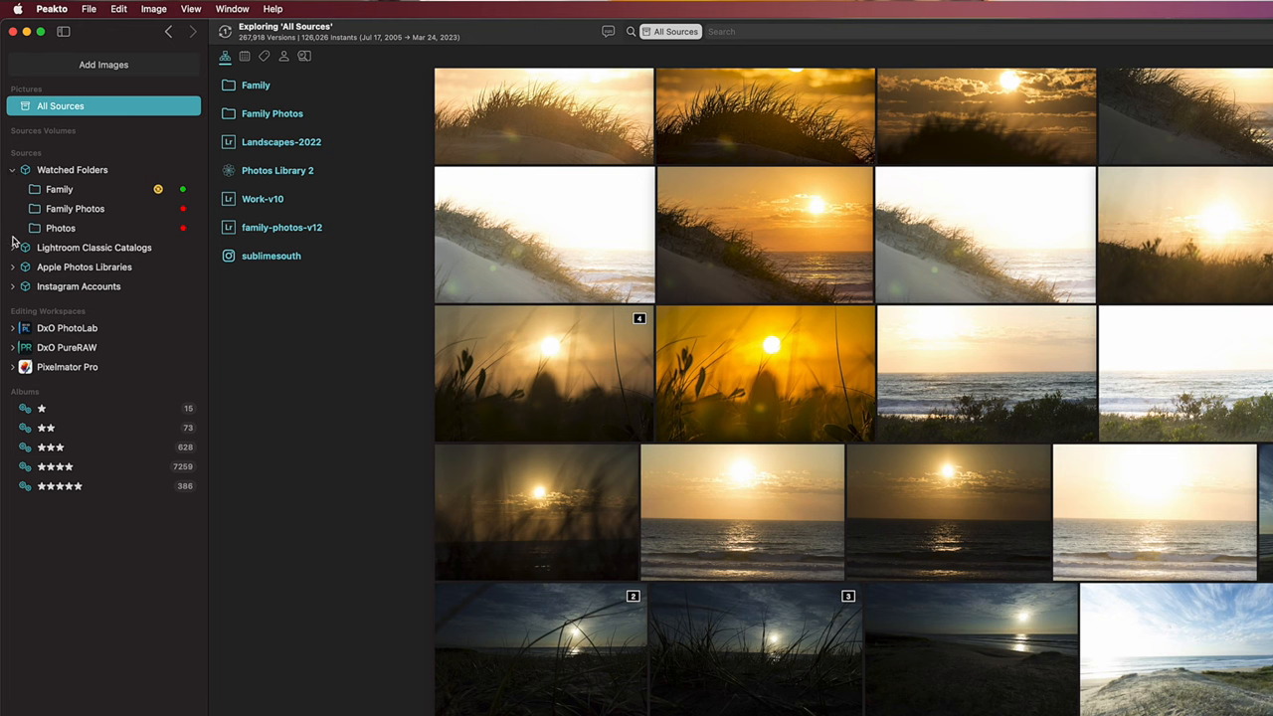
Expand the Lightroom Classic Catalogs and Apple Photos Libraries headings in the sources sidebar.
click(12, 246)
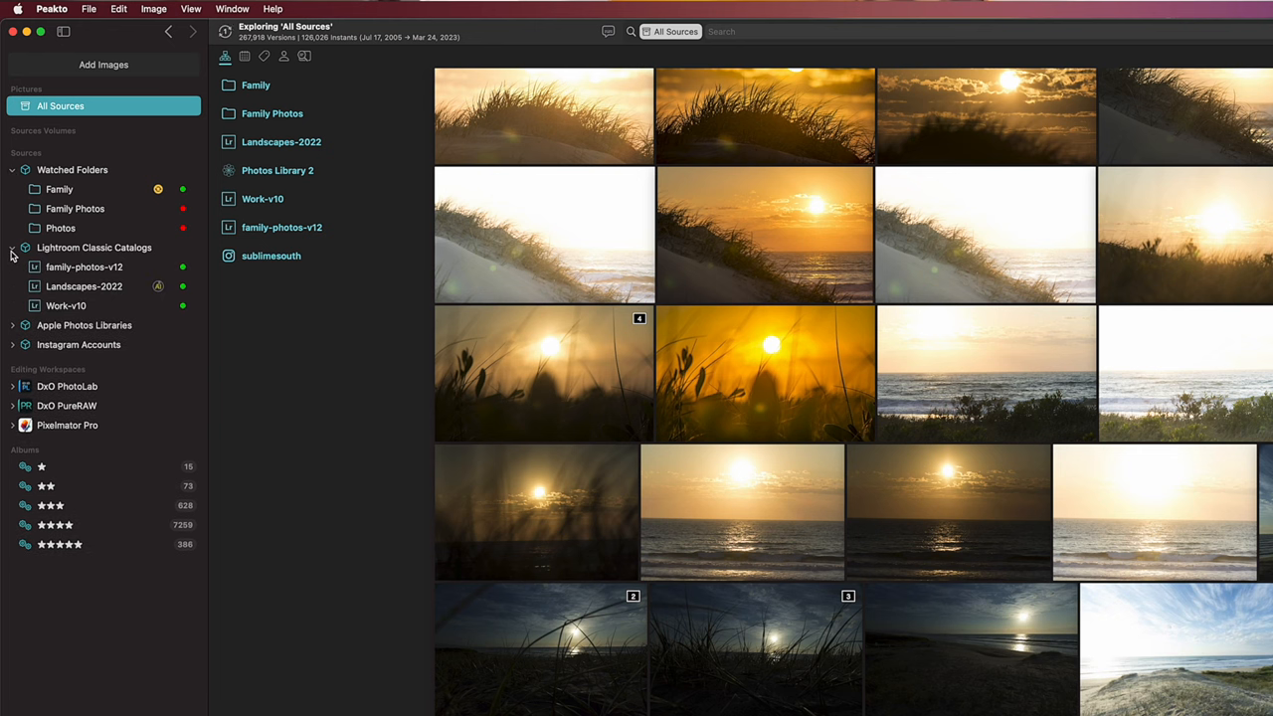
click(12, 326)
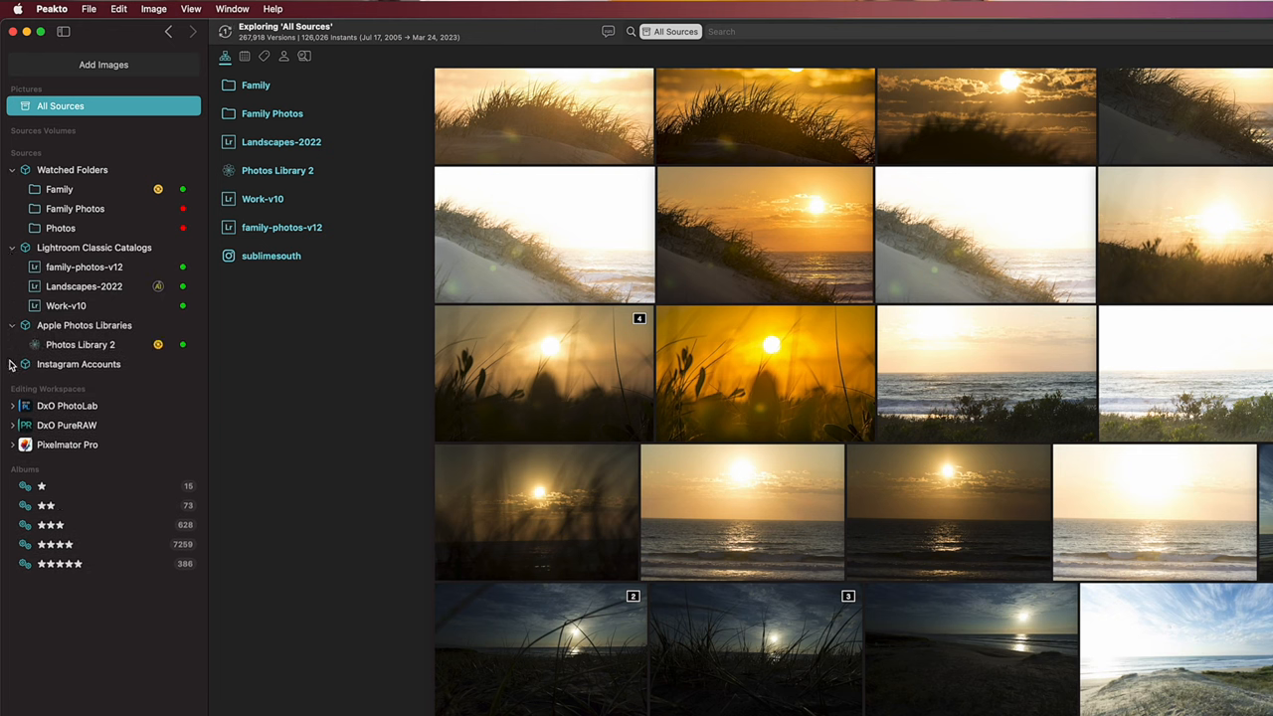
click(12, 364)
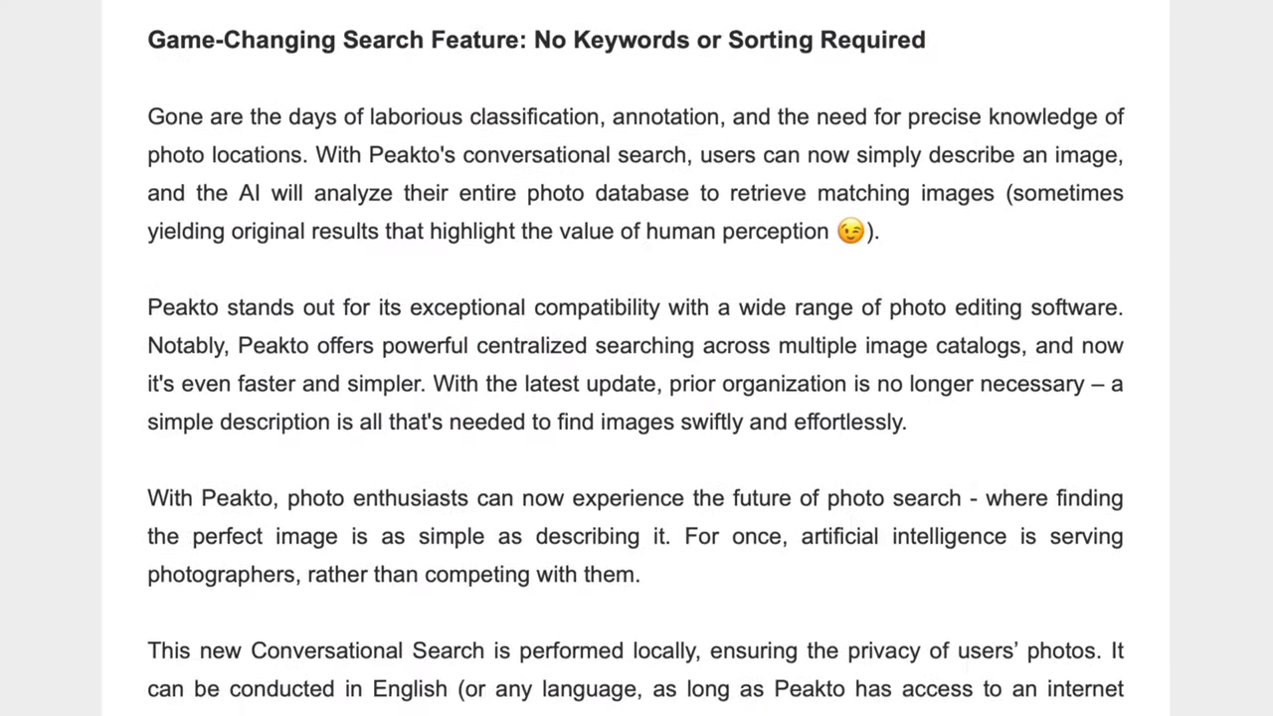
scroll(down, 3)
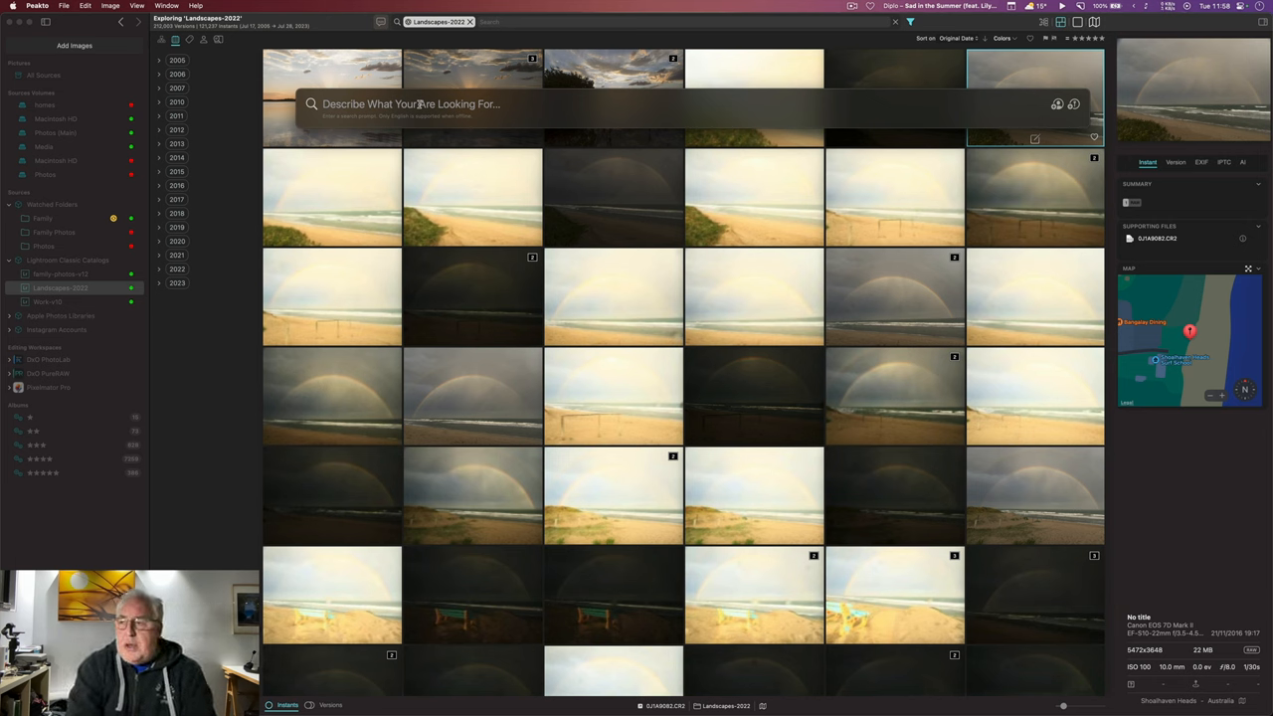
Search the Landscapes-2022 catalog for 'a path leading through a forest or woodland'.
text(a)
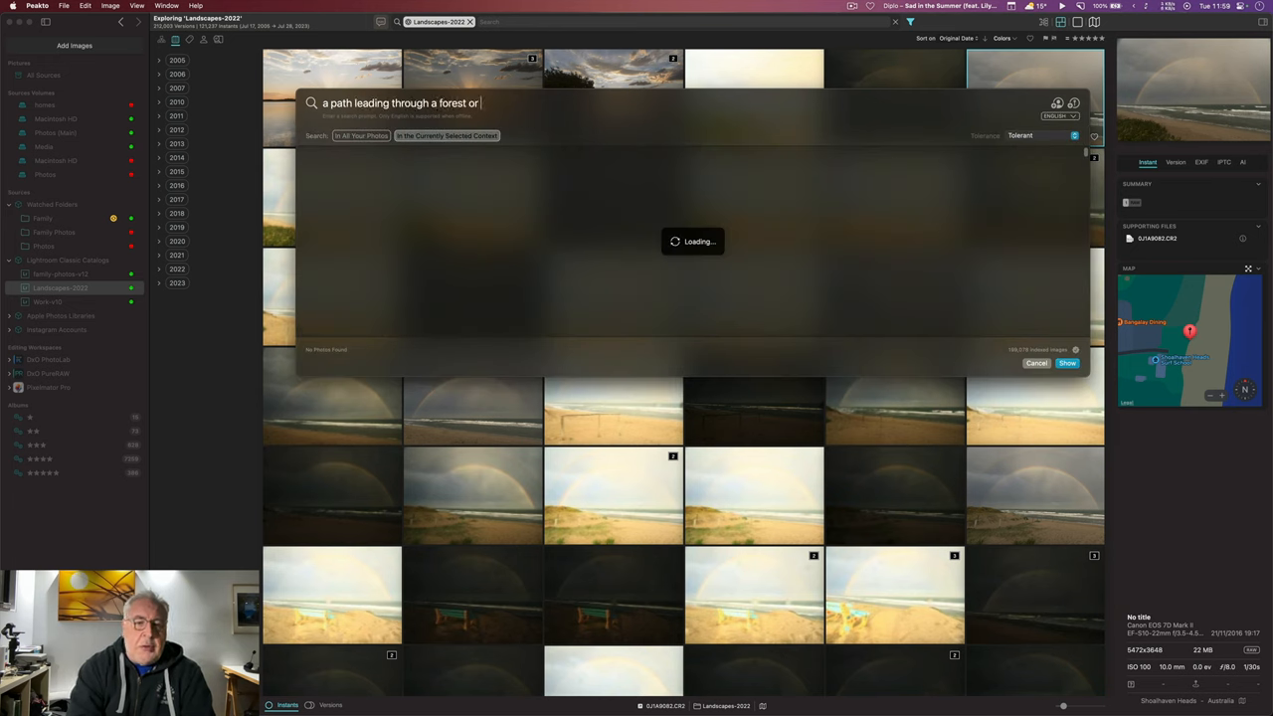
text(woodland)
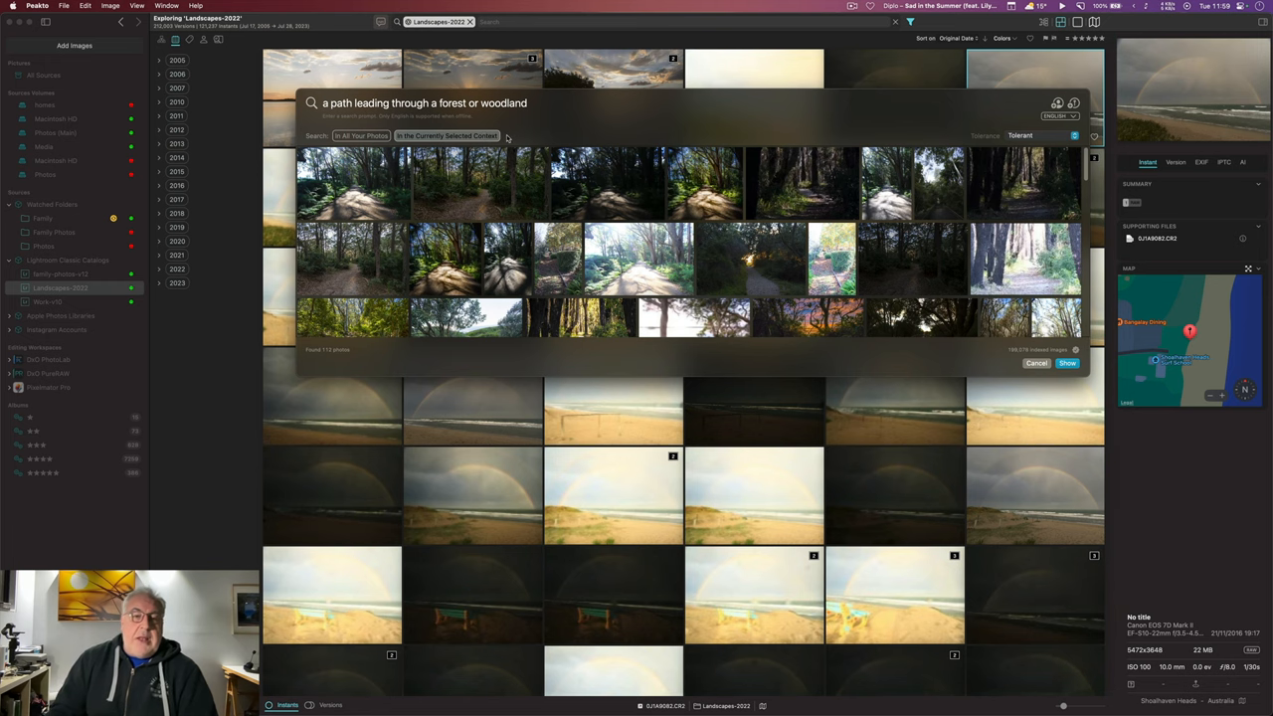
mouse_move(915, 274)
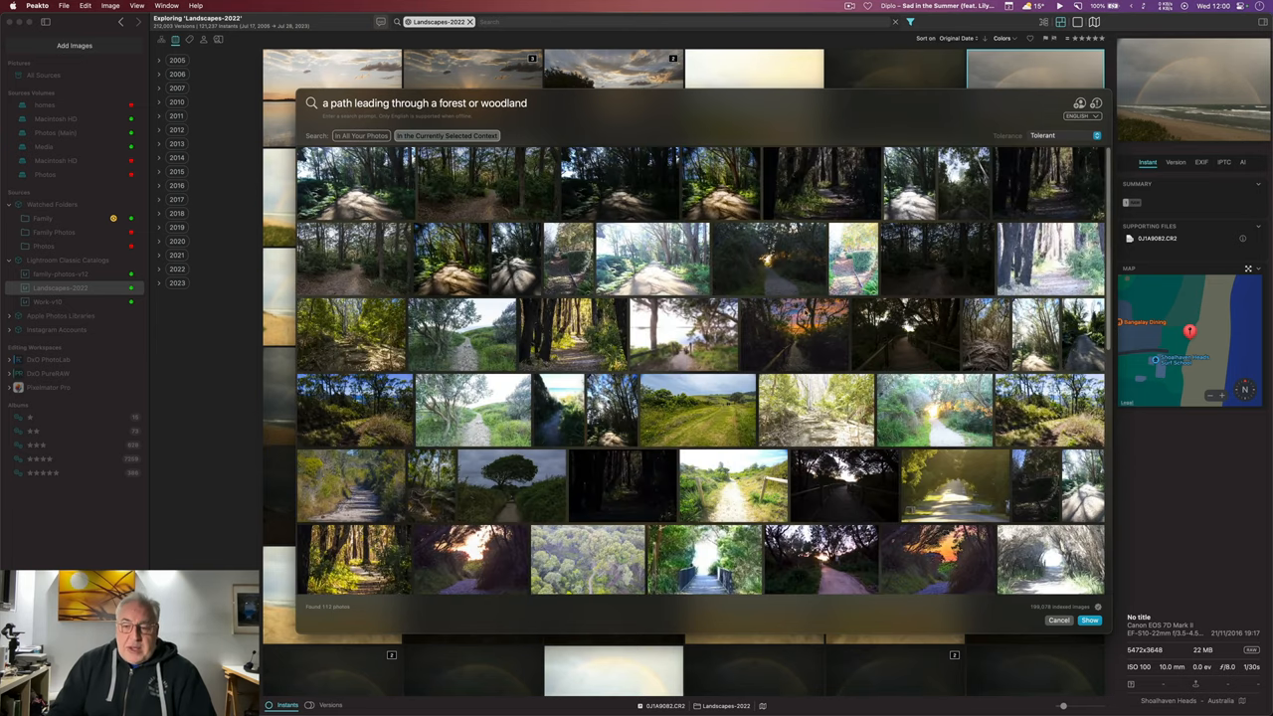
mouse_move(803, 338)
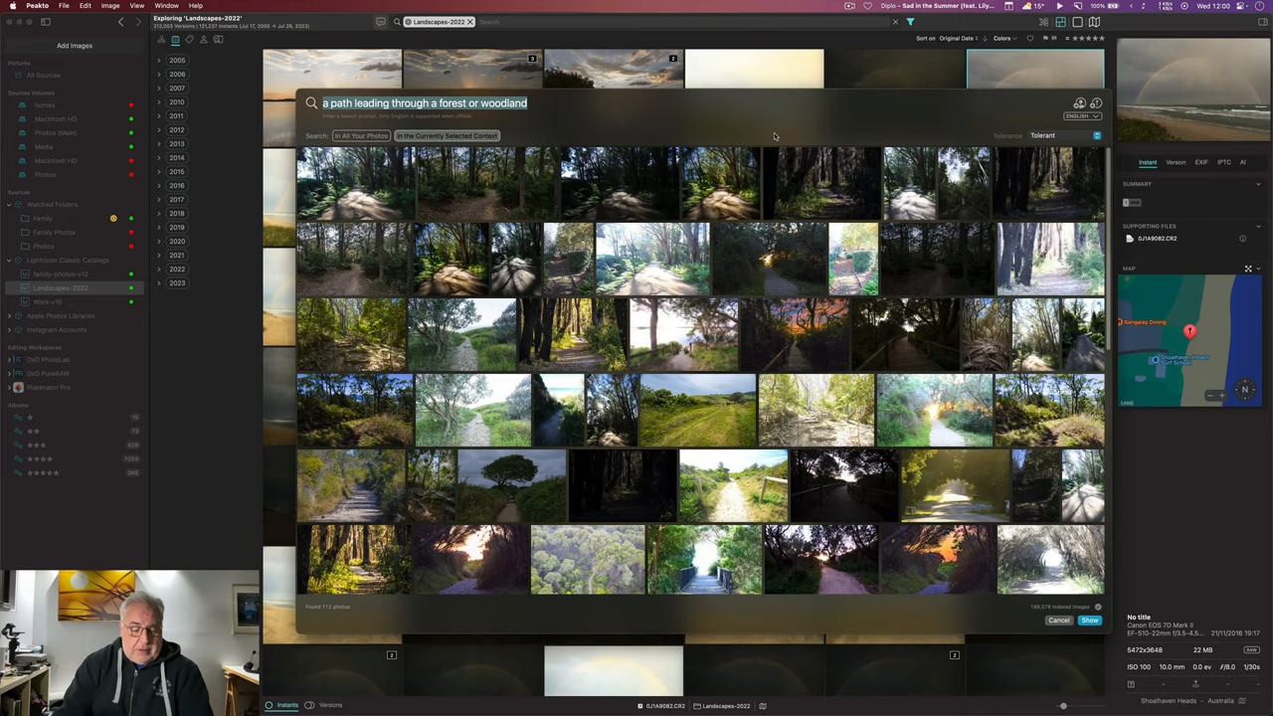
Search for 'a surfer at sunset' and show the sunset surf results in the main grid.
text(a su)
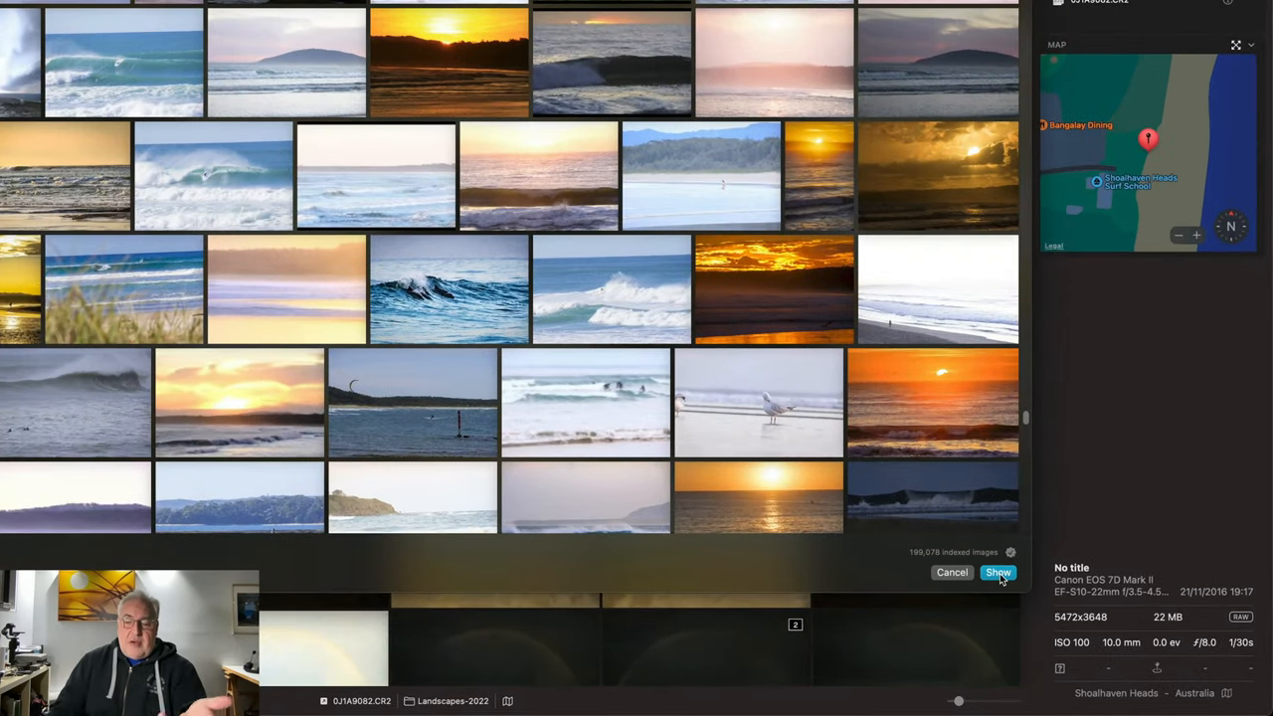
click(998, 572)
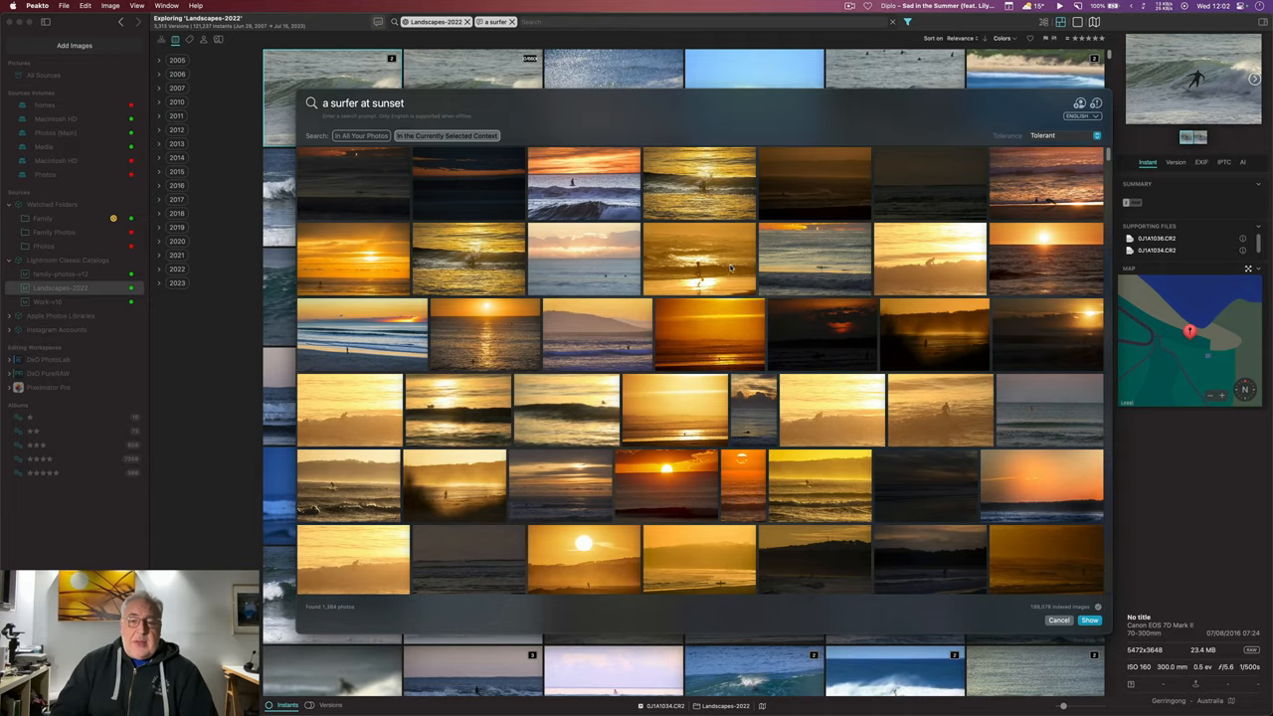
scroll(down, 3)
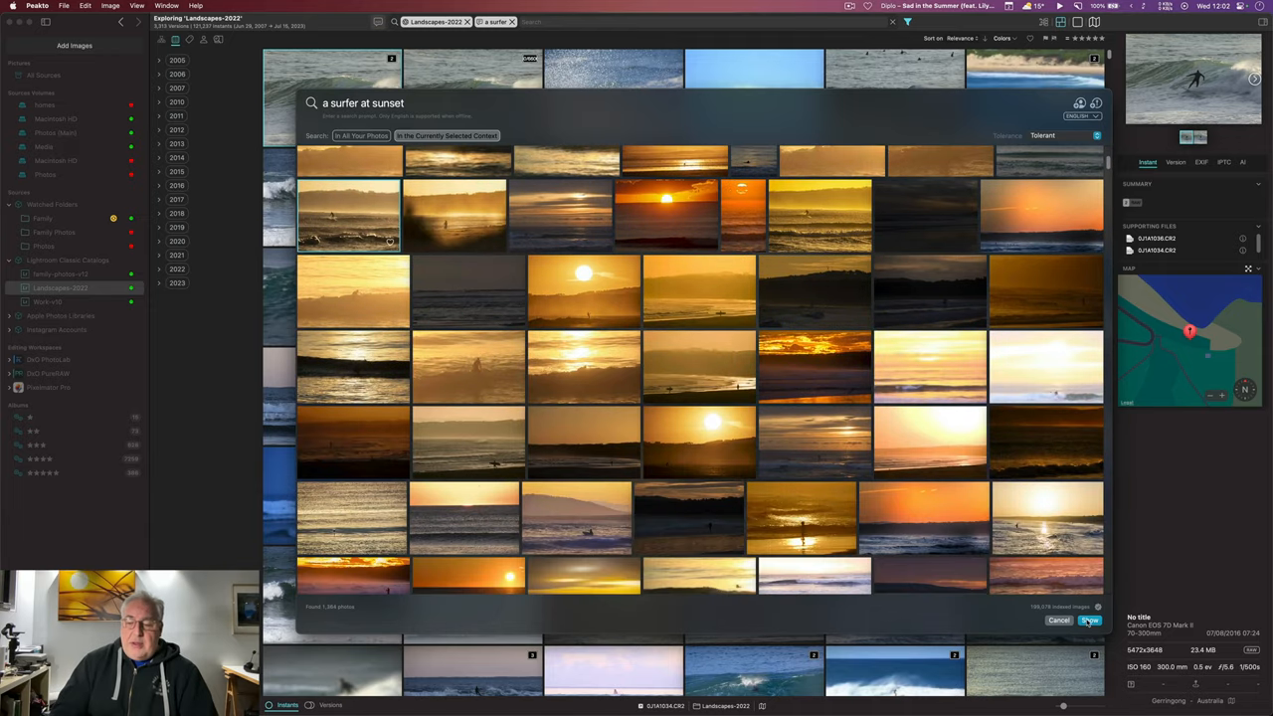
click(1090, 621)
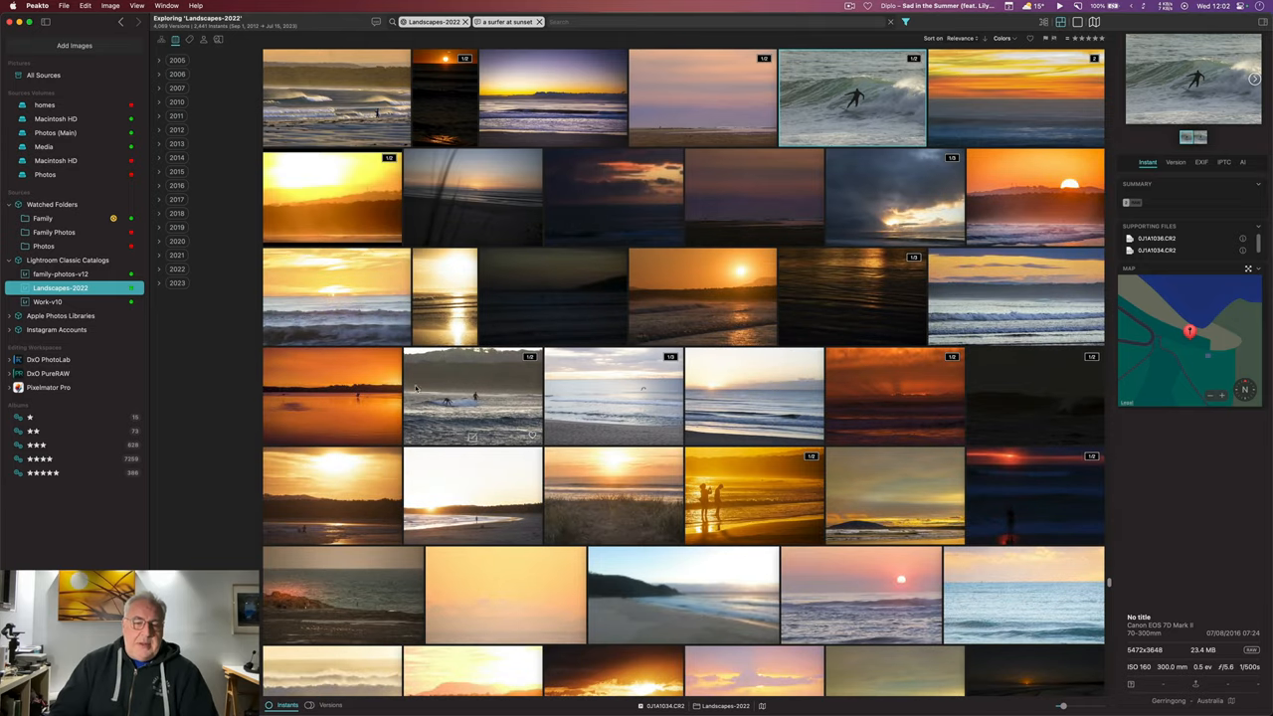
scroll(down, 3)
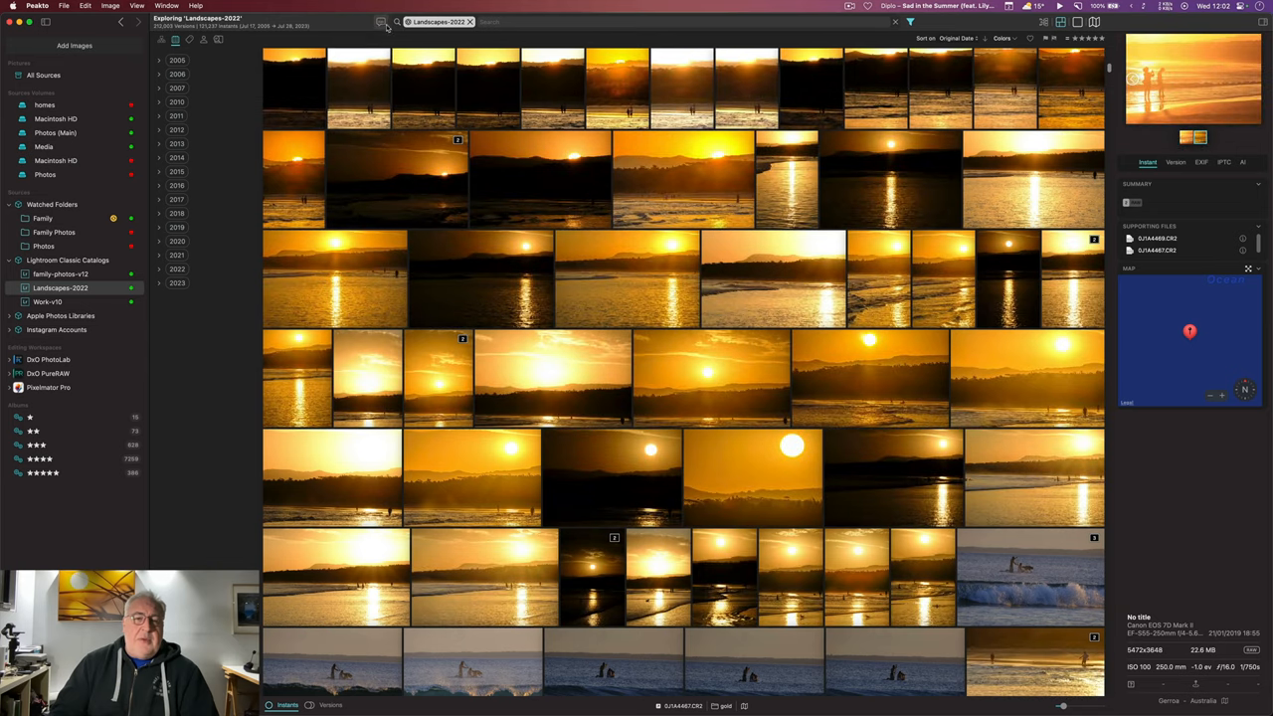
Search 'farm animals in a field', browse the grid, then start a 'waves splashing on rocks' query.
text(farm animals in a field)
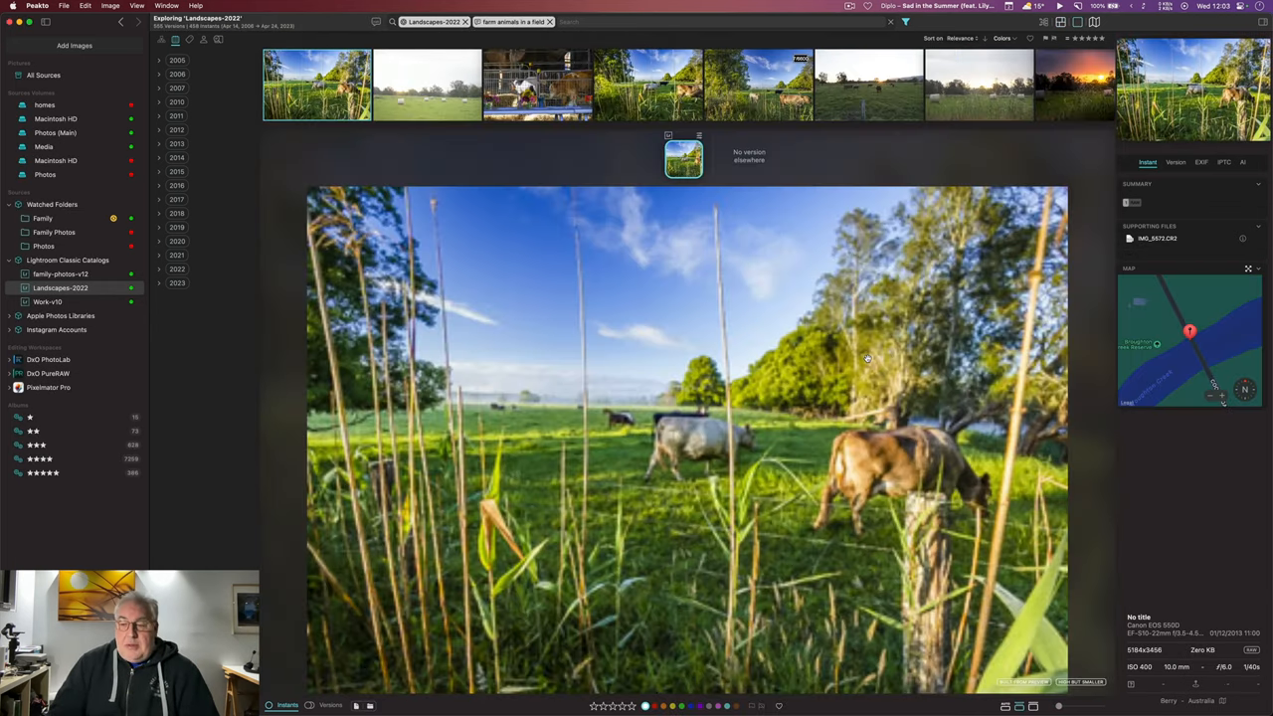
click(1071, 78)
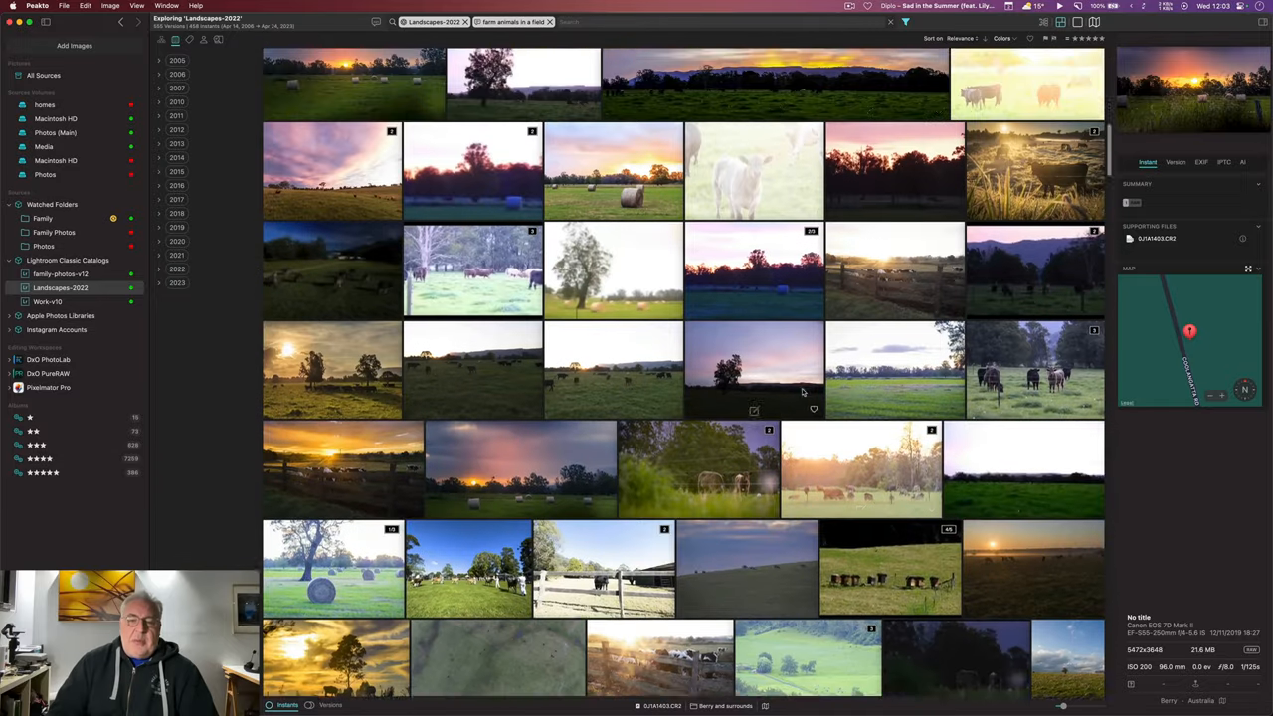
scroll(down, 3)
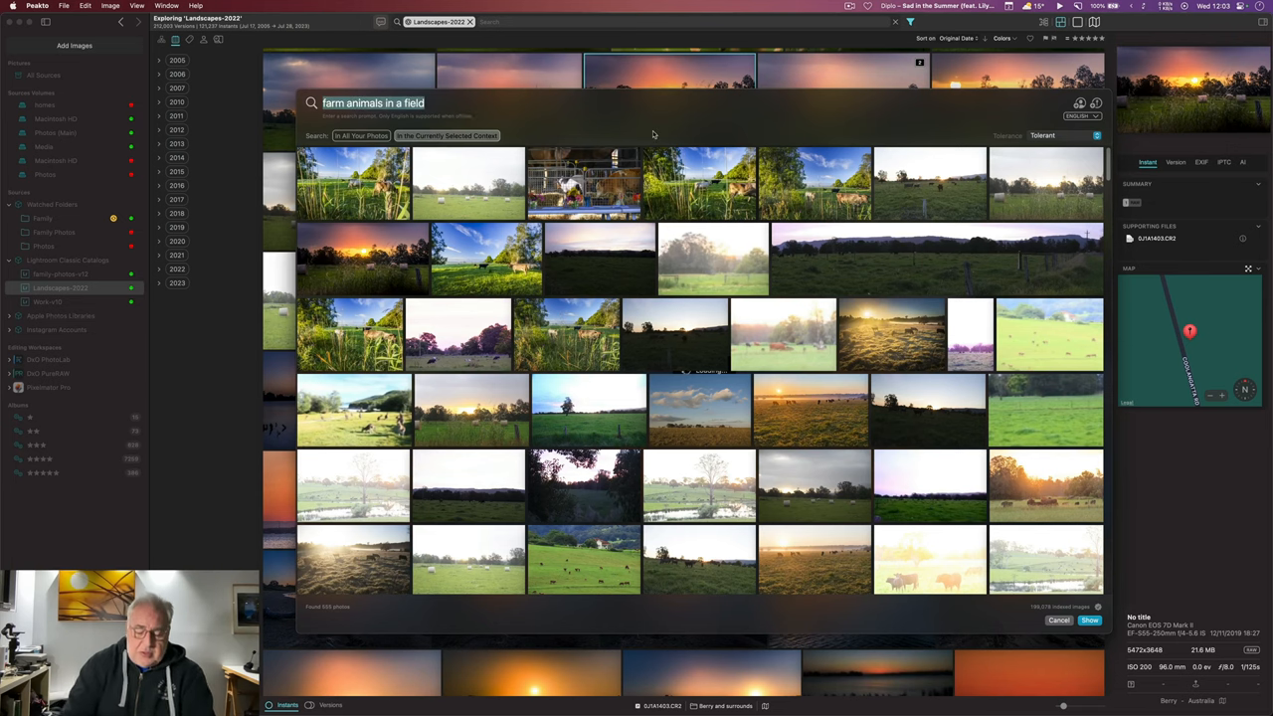
text(waves splashing on rocks)
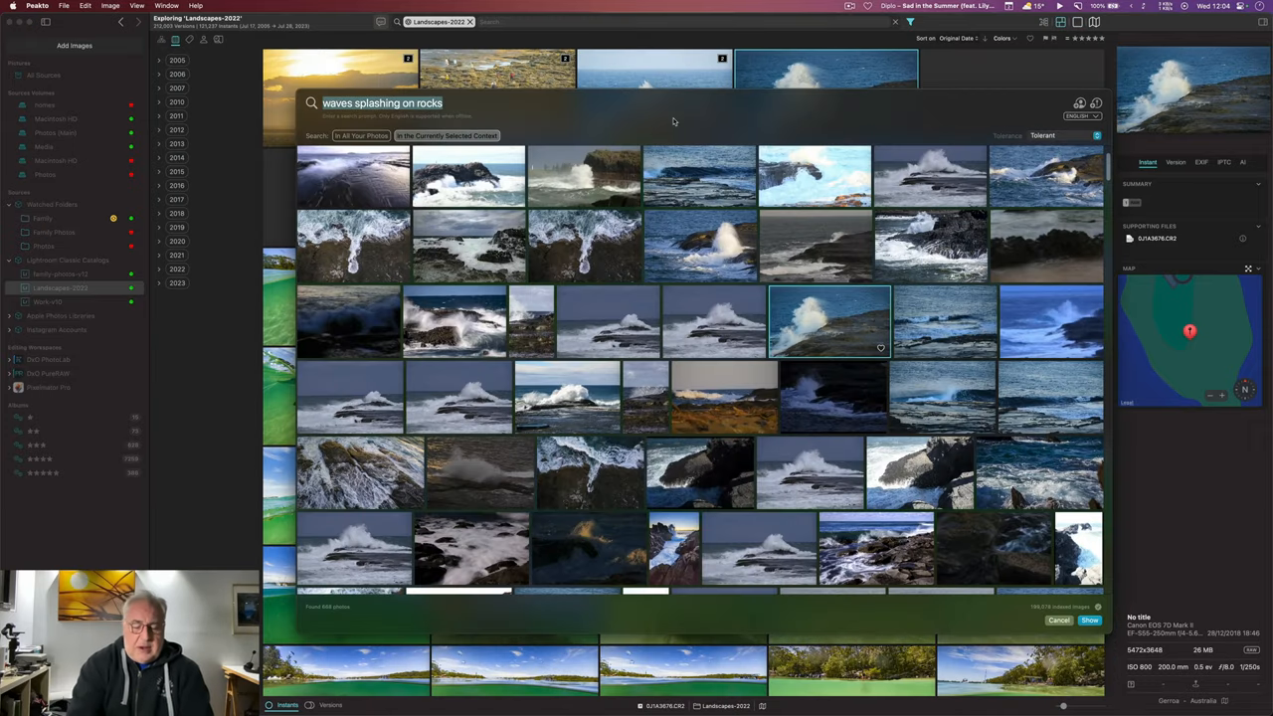
Search 'children playing on a beach', then begin a sunrise-or-sunset photograph query.
text(children)
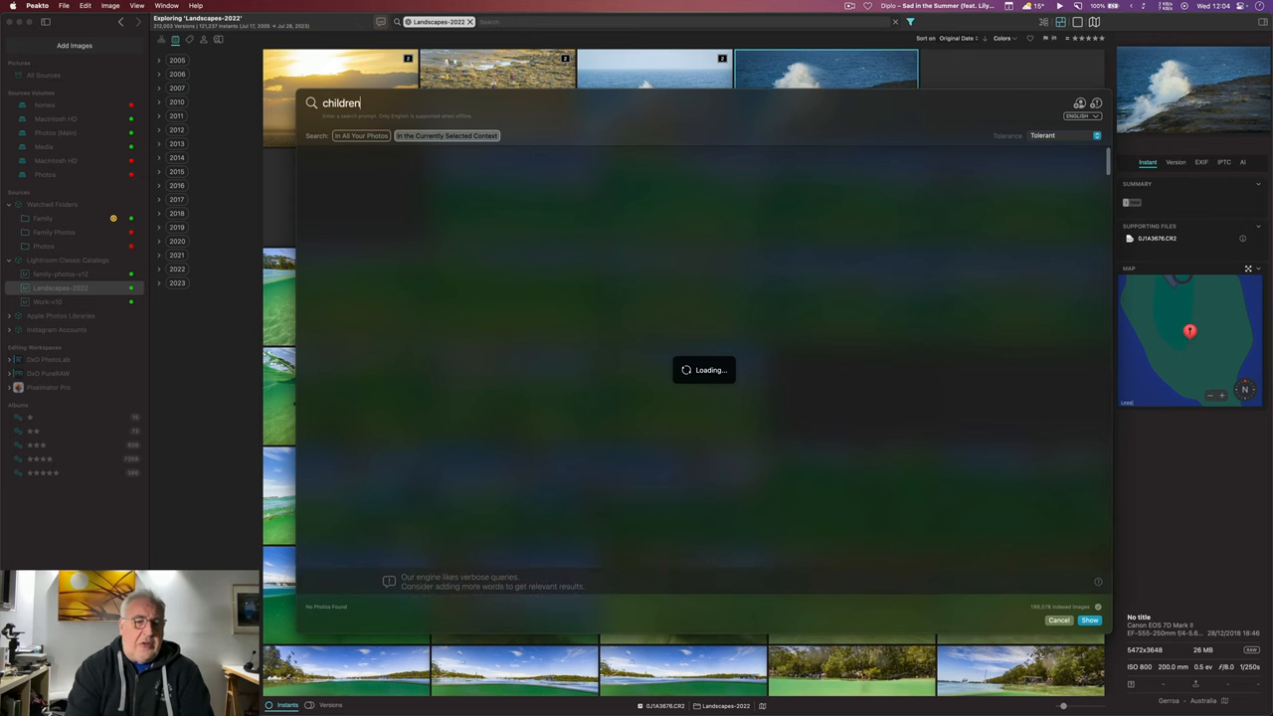
text(playing)
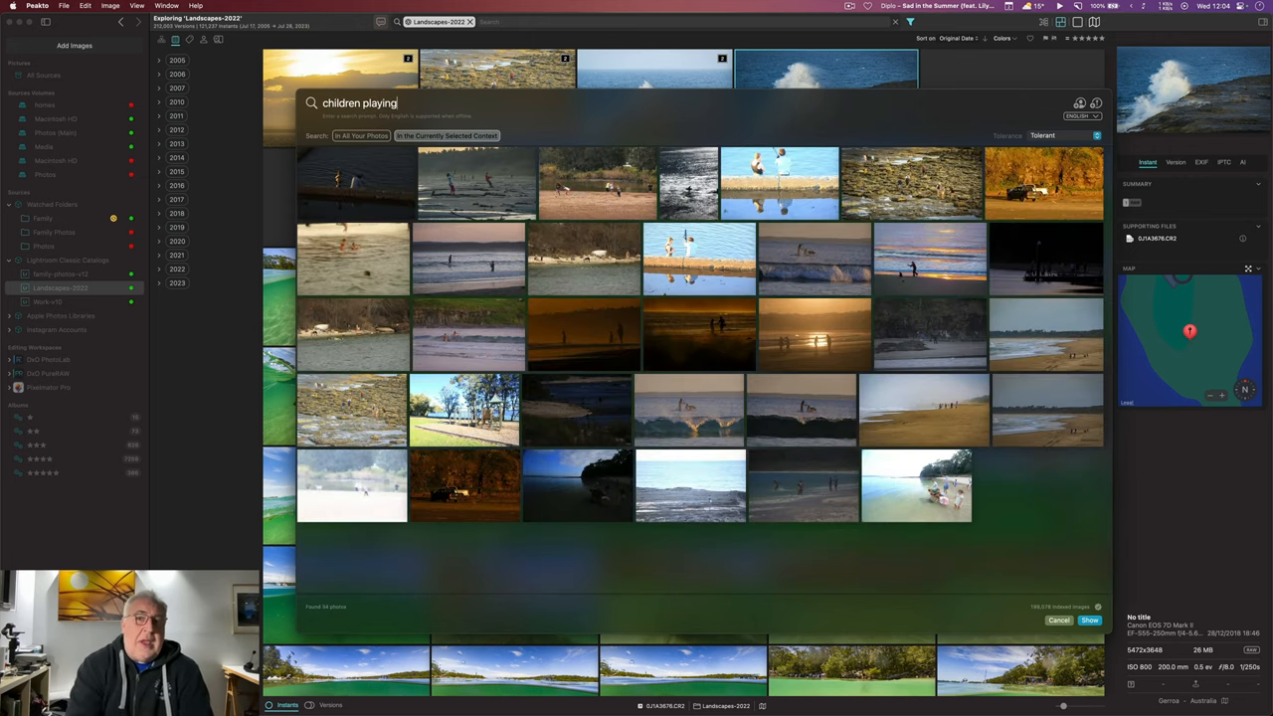
text(on a beach)
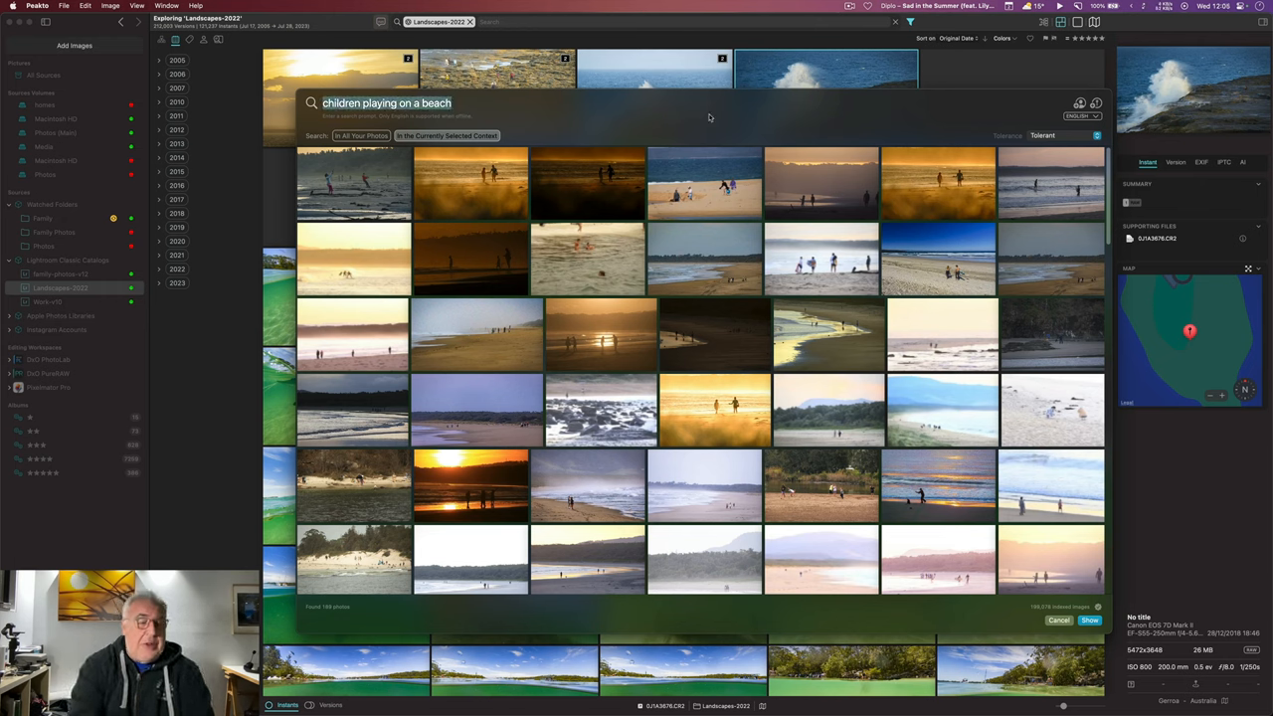
text(photographs of a sunrise or sunset with deep re)
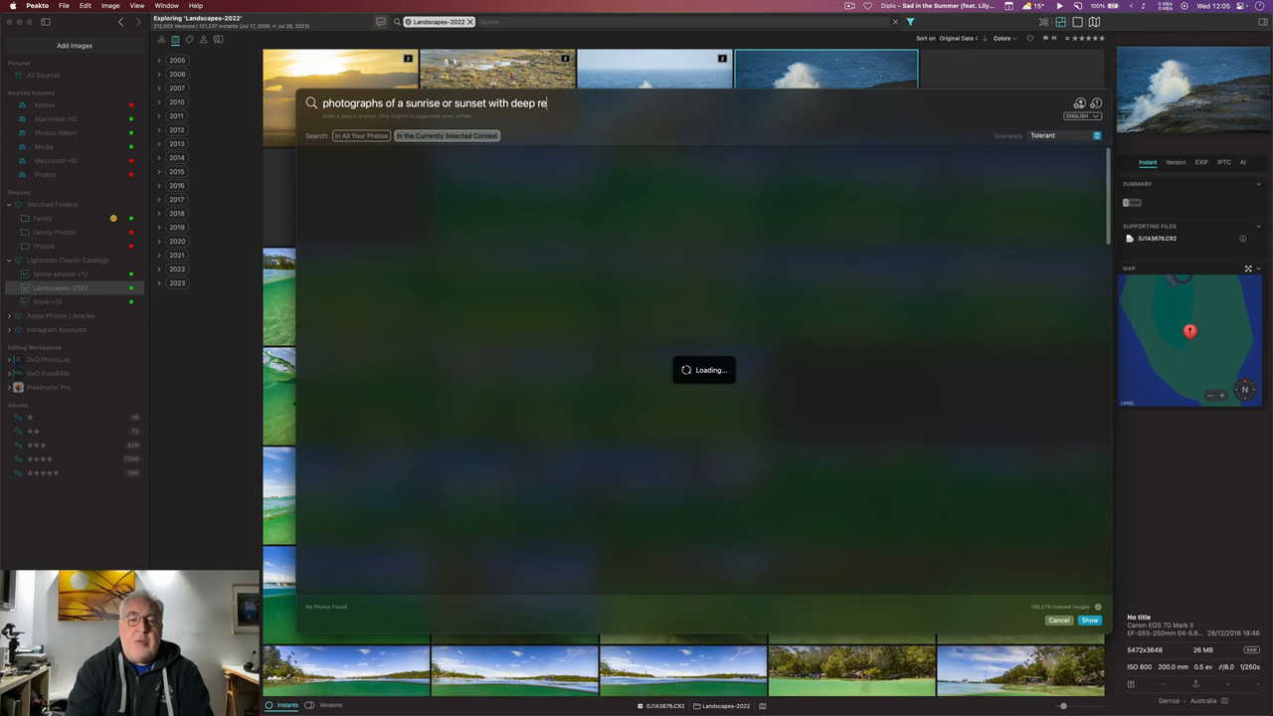
Complete the 'deep red colours' then 'deep purple colours' sunset queries and browse the results.
text(d colours)
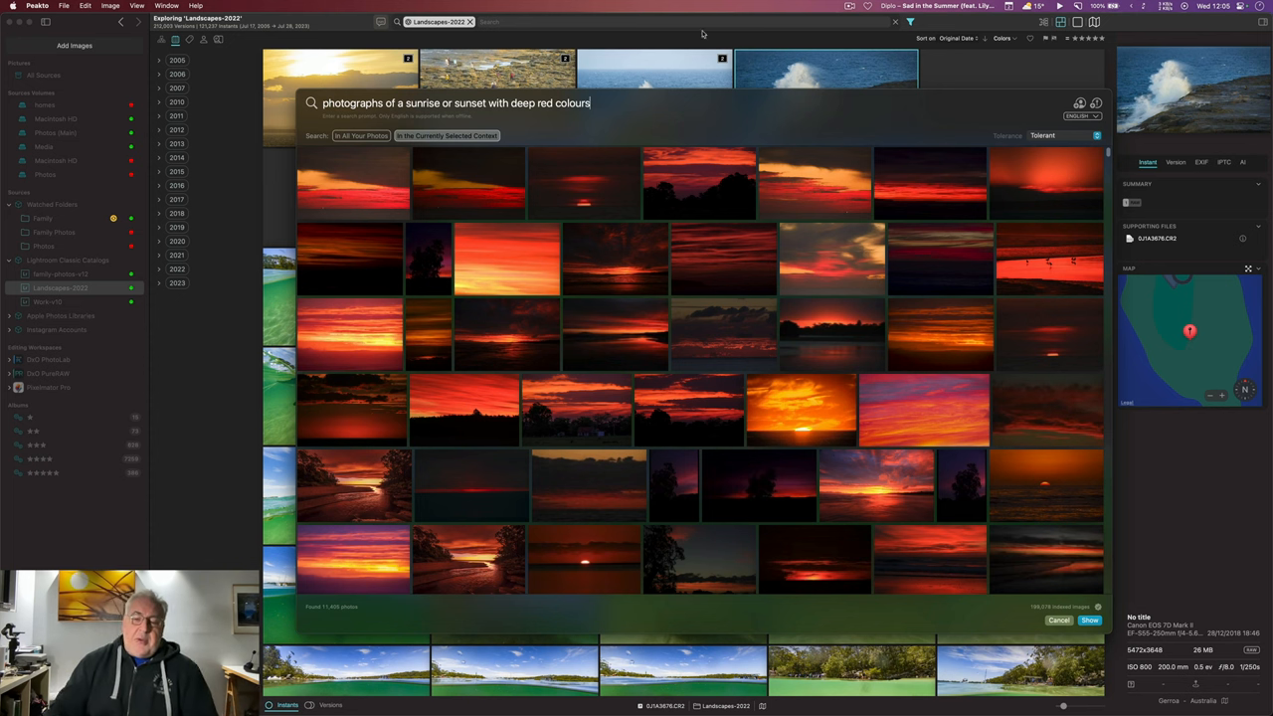
scroll(down, 3)
text(purpl)
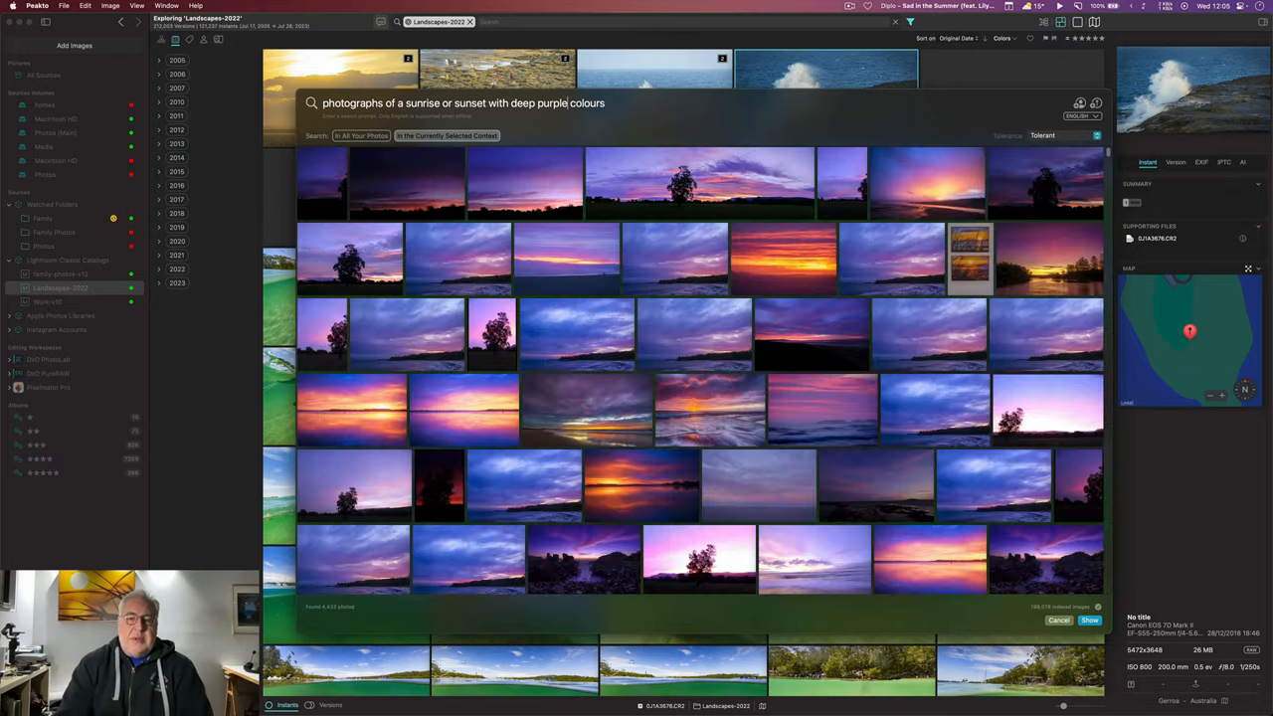
scroll(down, 3)
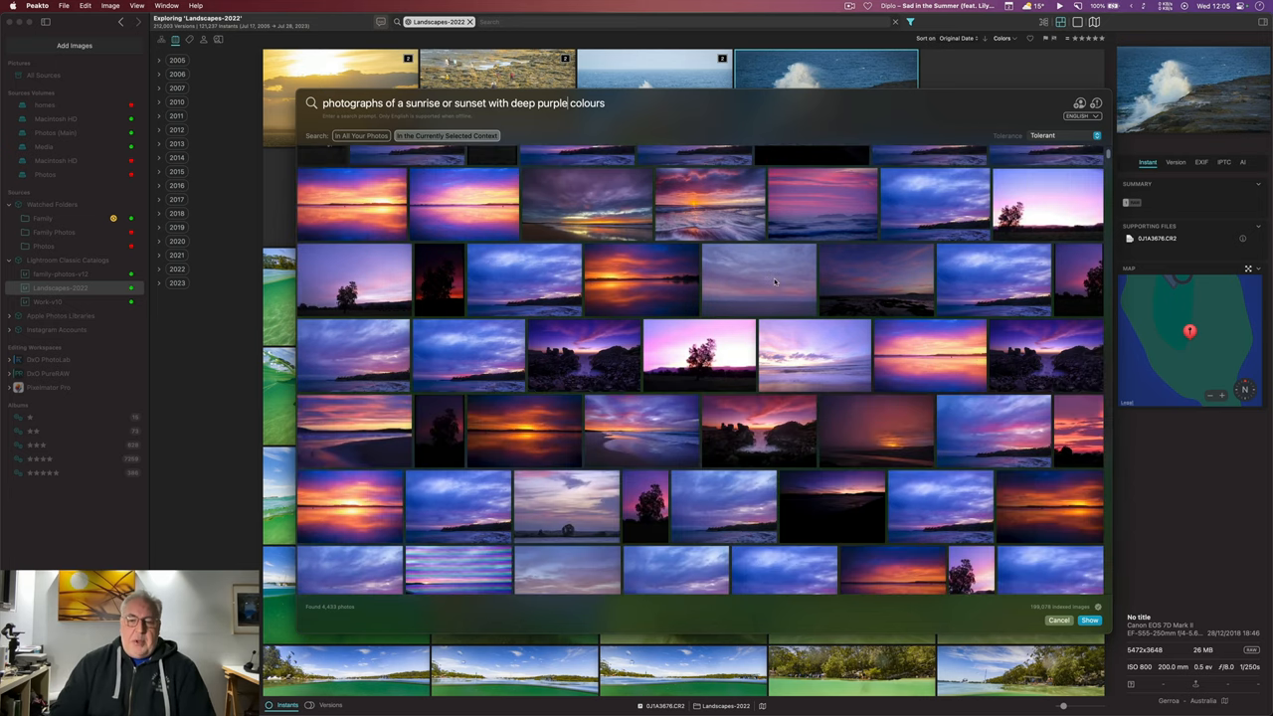
scroll(down, 3)
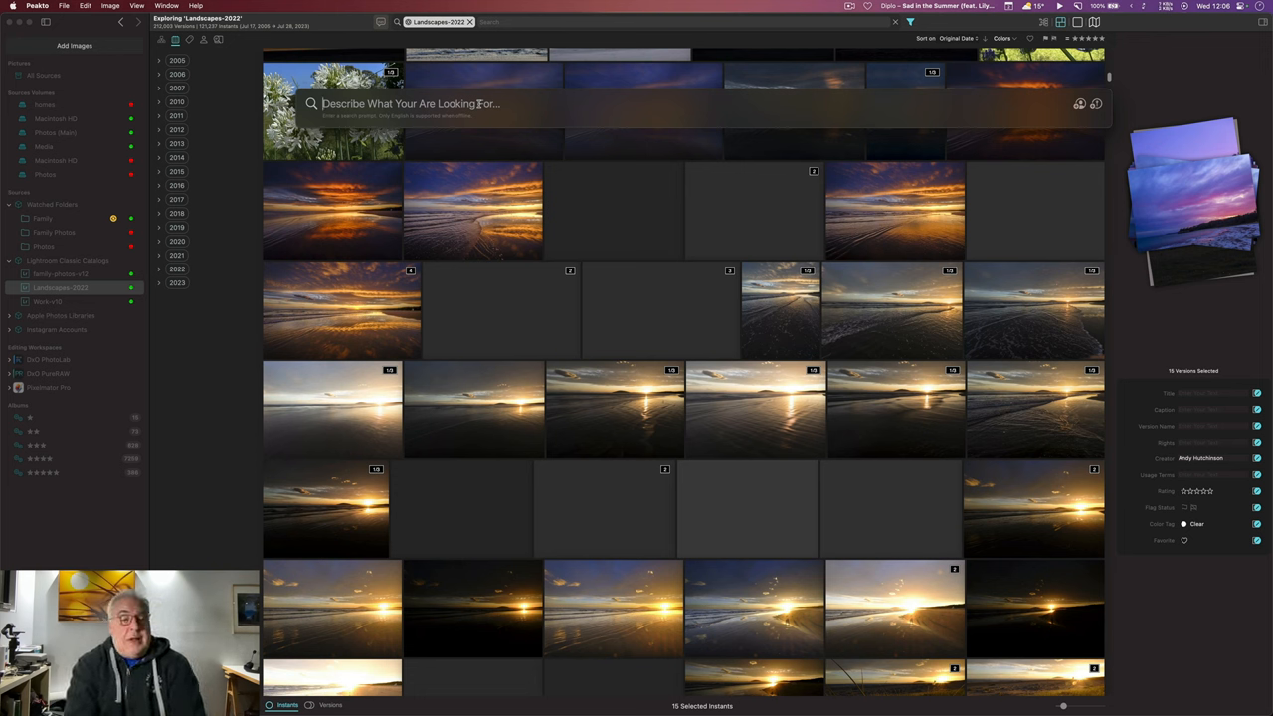
Search for 'rainbows', browse the results, and start a # location tag refinement.
text(rainbows)
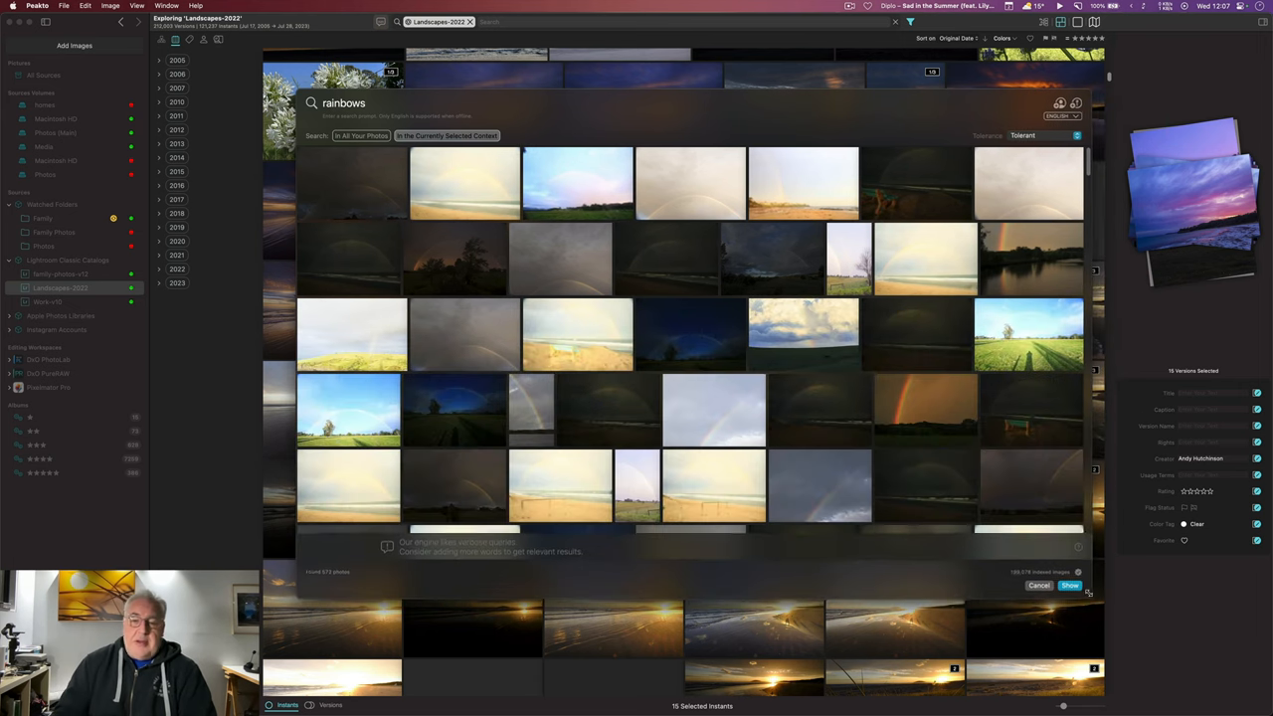
scroll(down, 3)
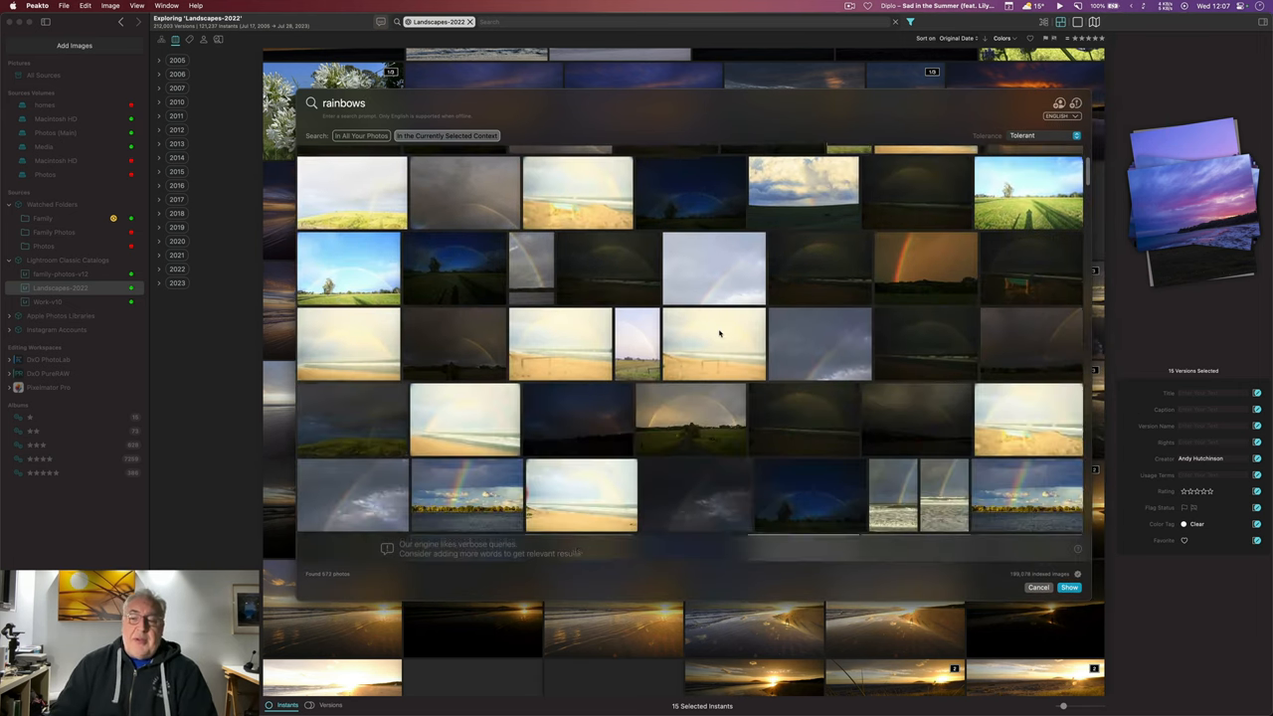
scroll(down, 3)
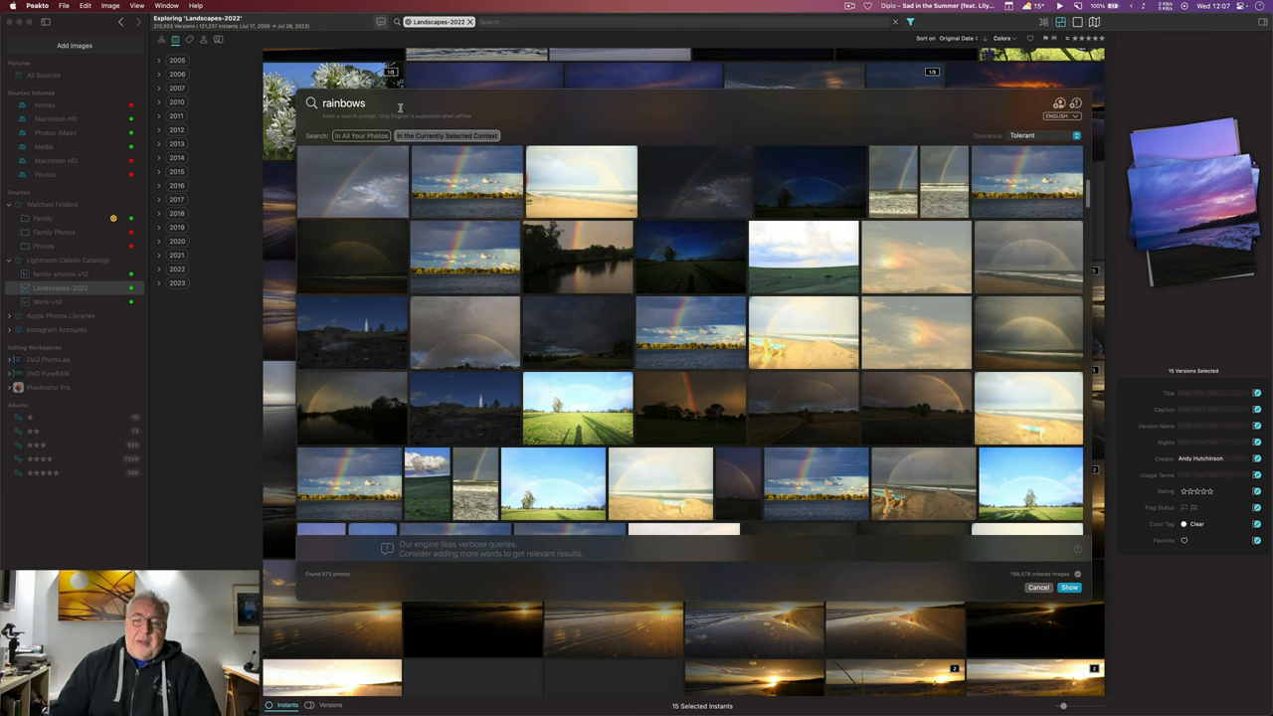
mouse_move(1089, 99)
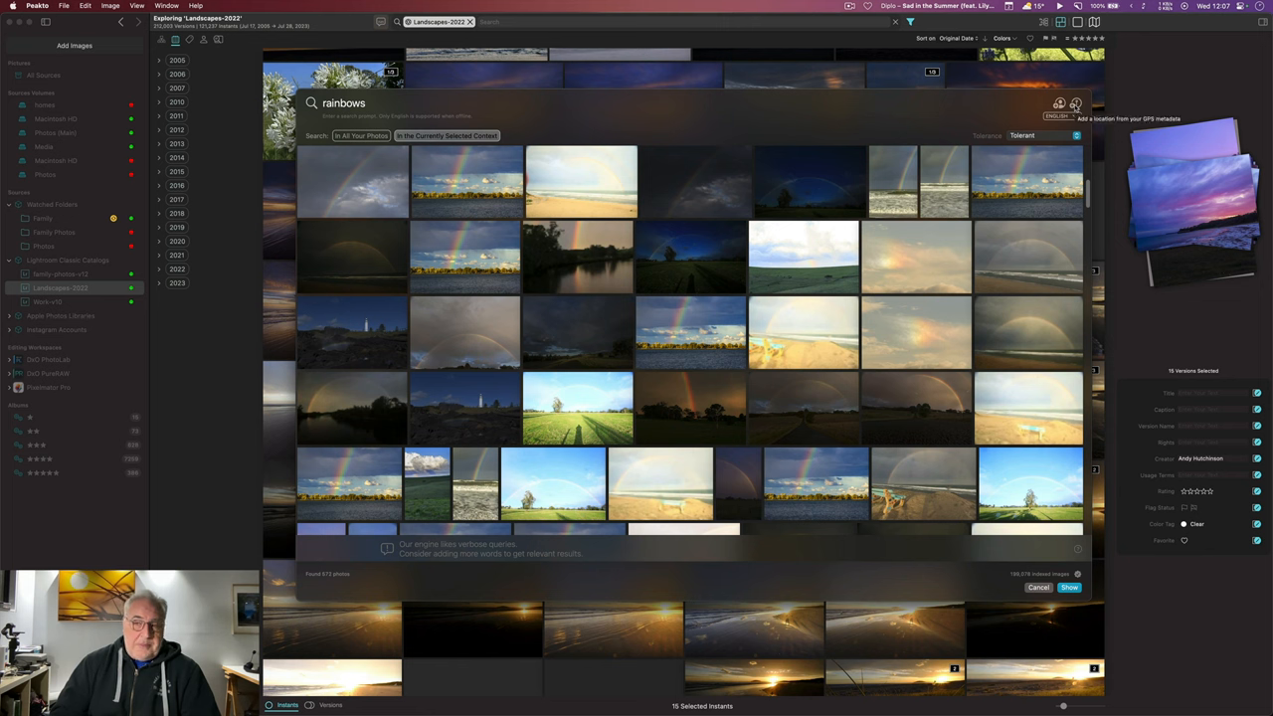
text(#)
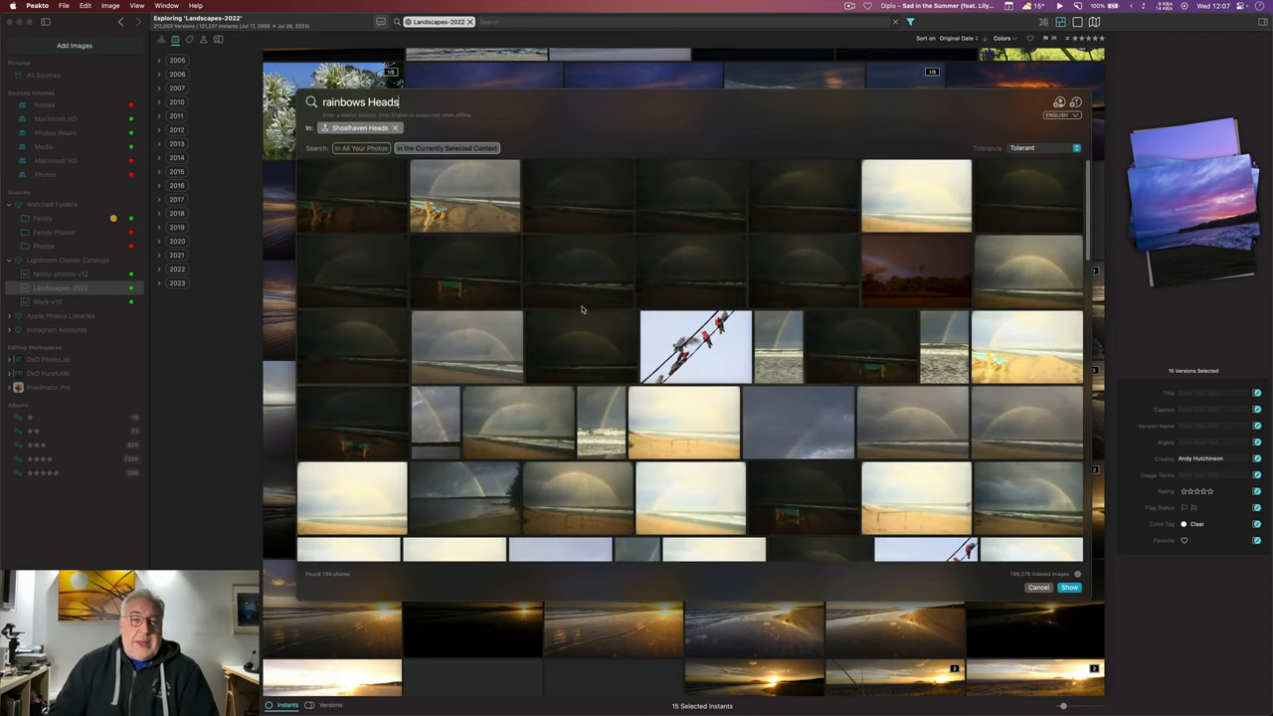
Show the location-filtered rainbow results in the main grid with map pins.
scroll(down, 3)
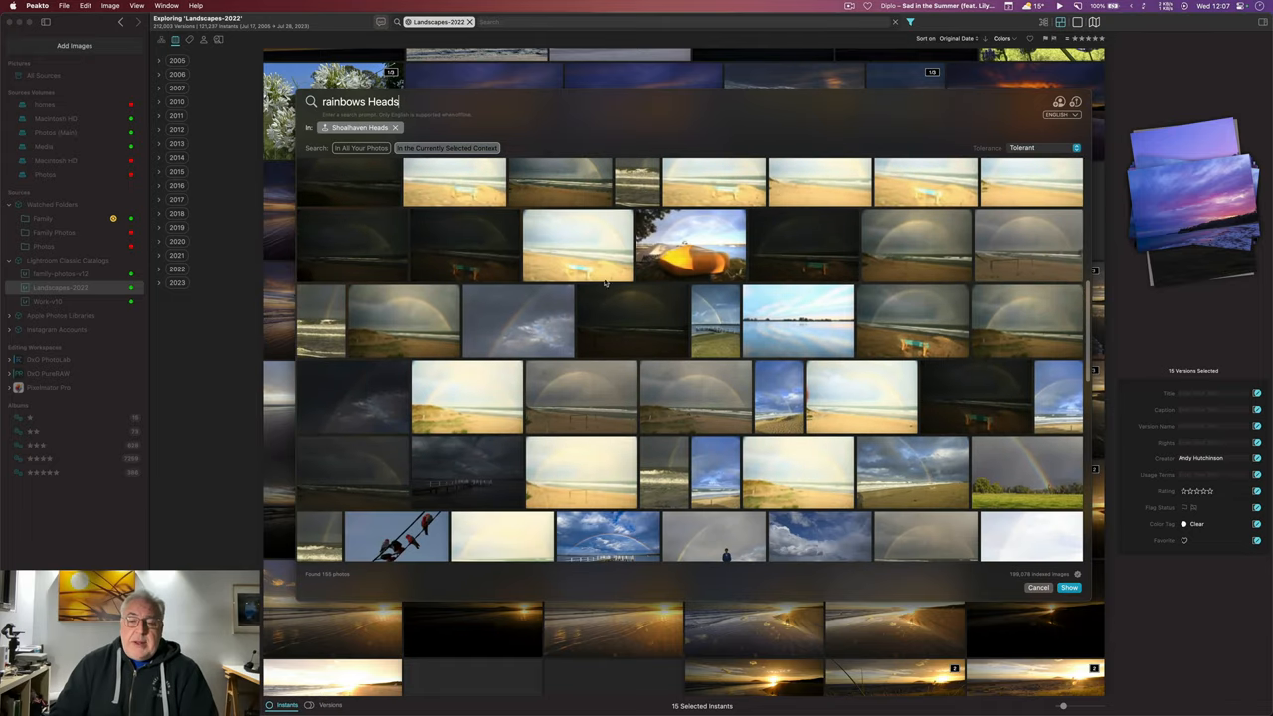
click(1068, 589)
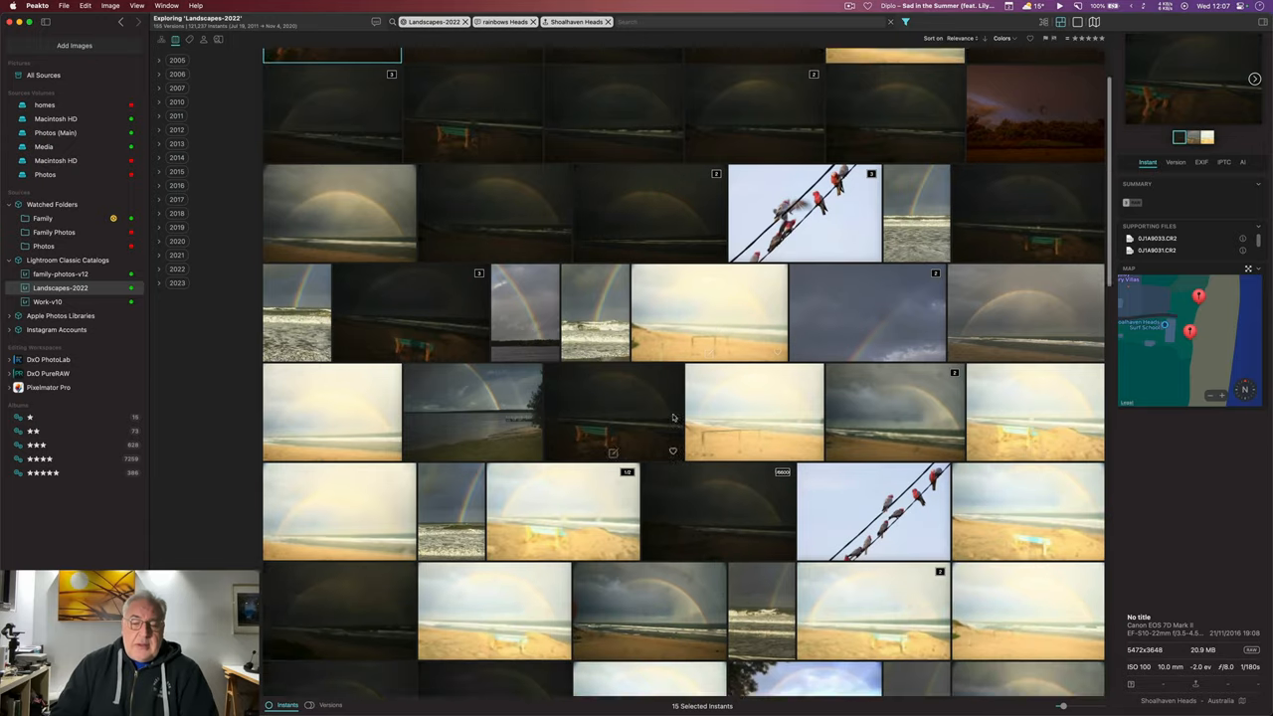
scroll(down, 3)
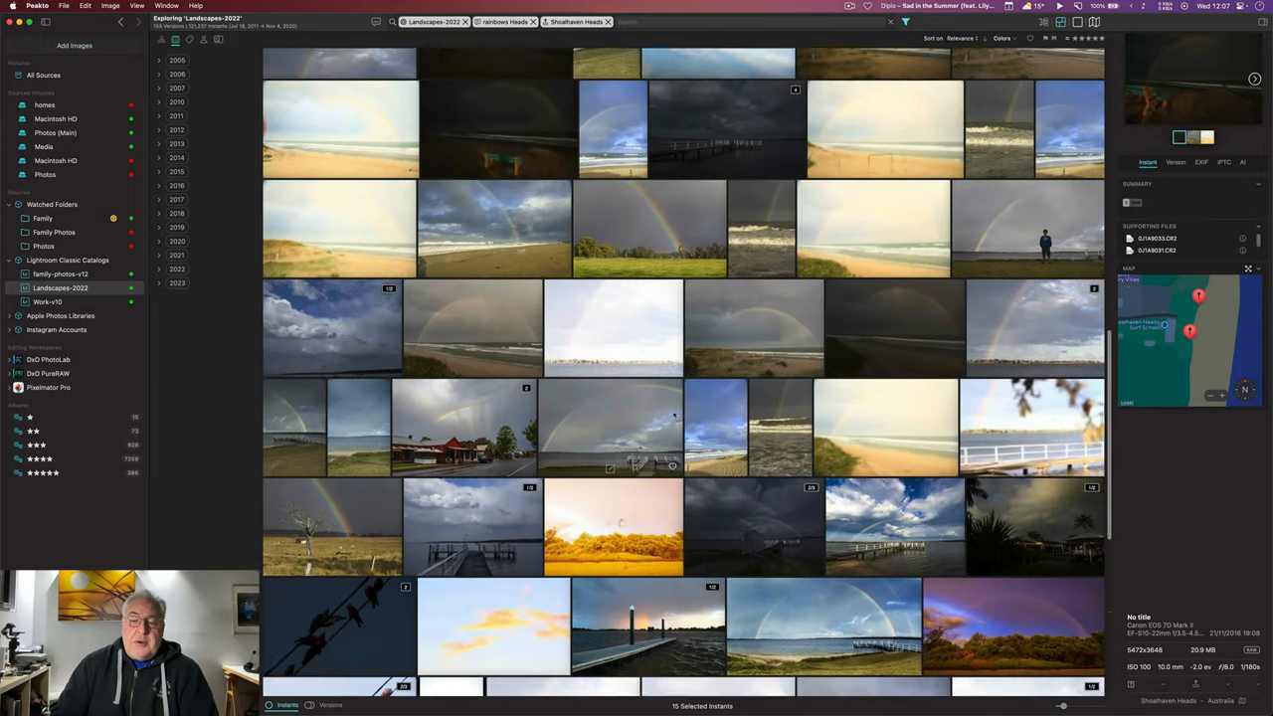
scroll(down, 3)
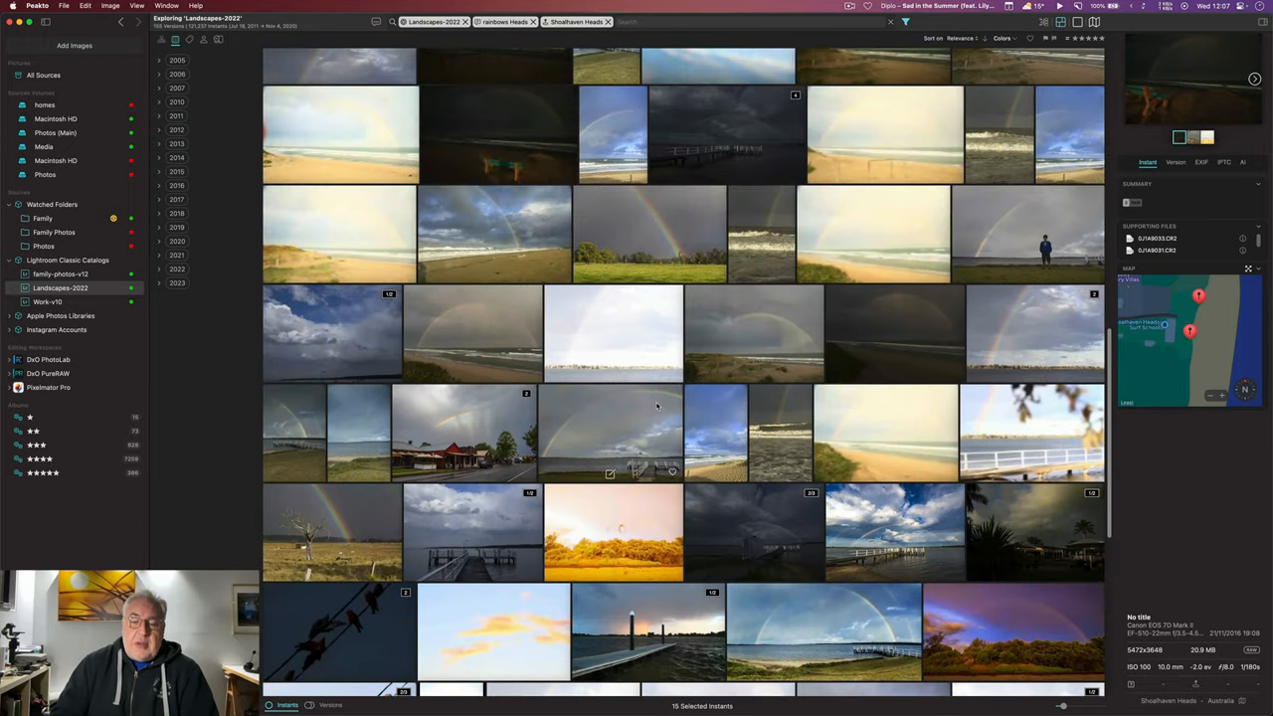
scroll(down, 3)
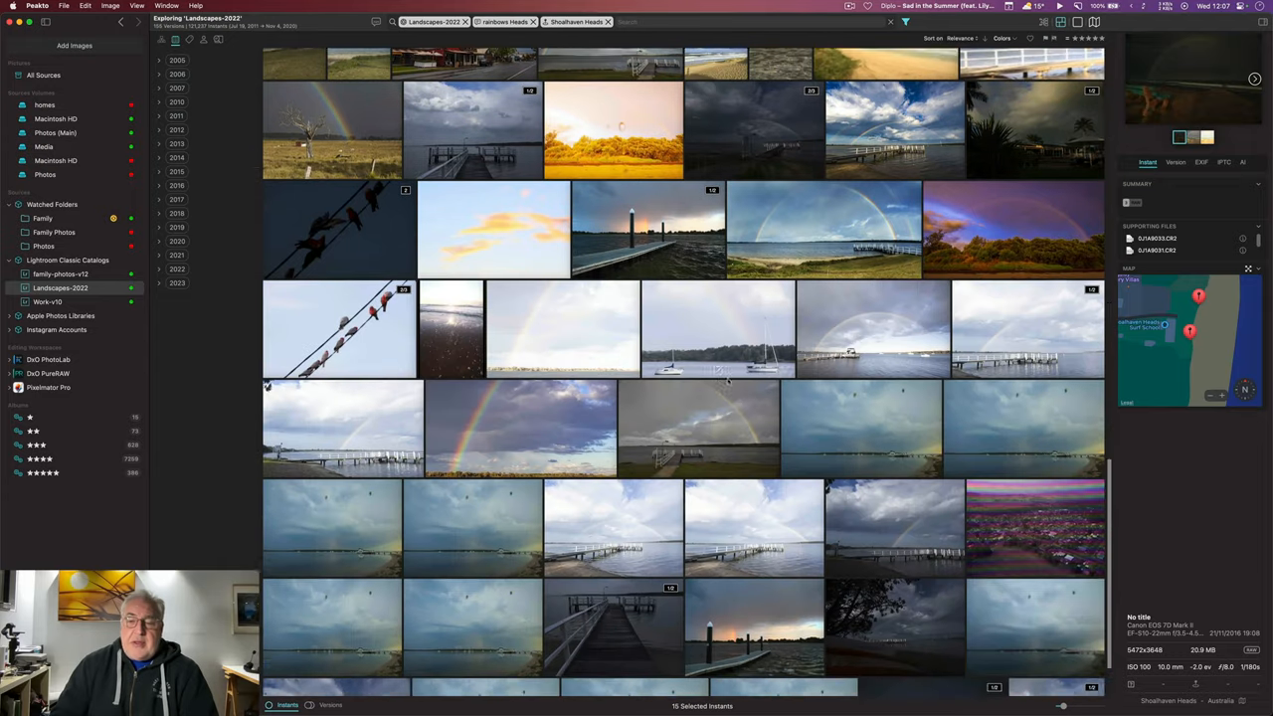
scroll(down, 3)
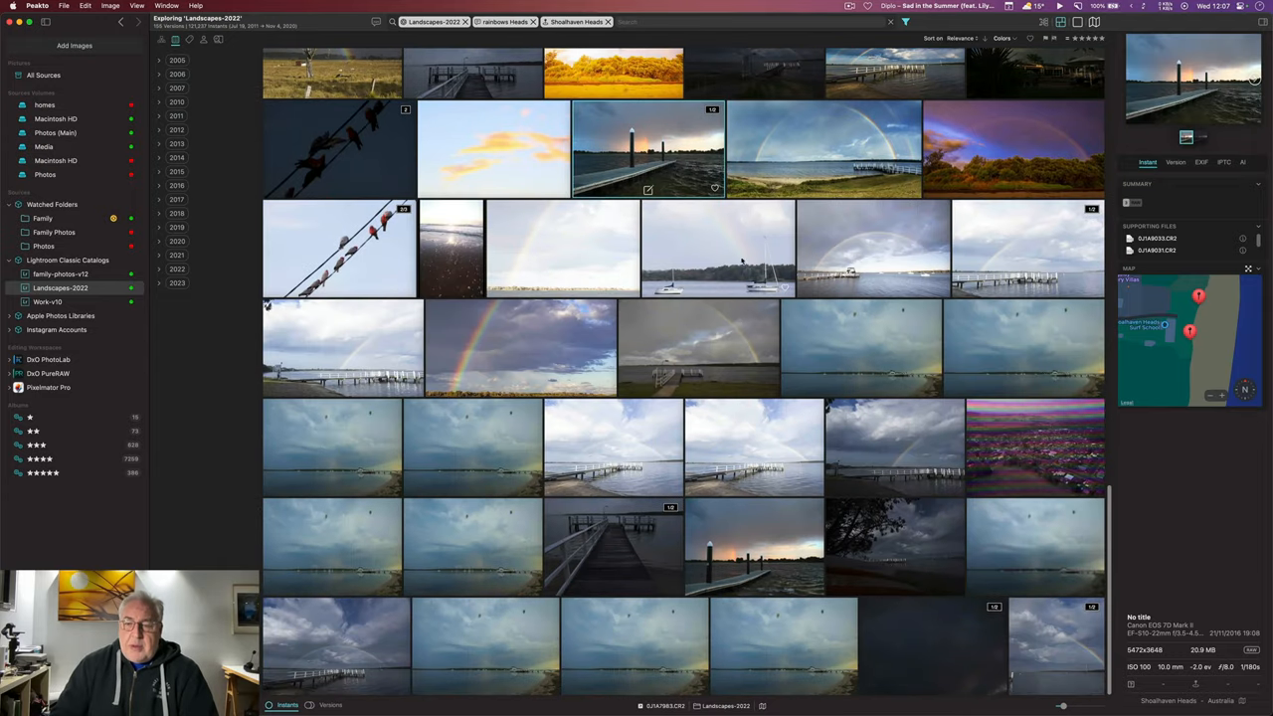